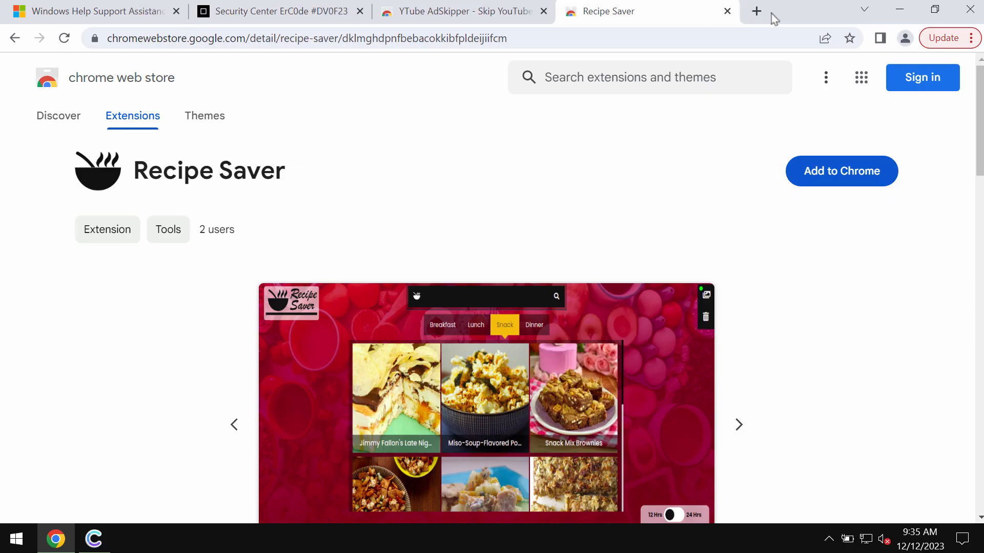
{"action": "mouse_move", "coordinate": [768, 24]}
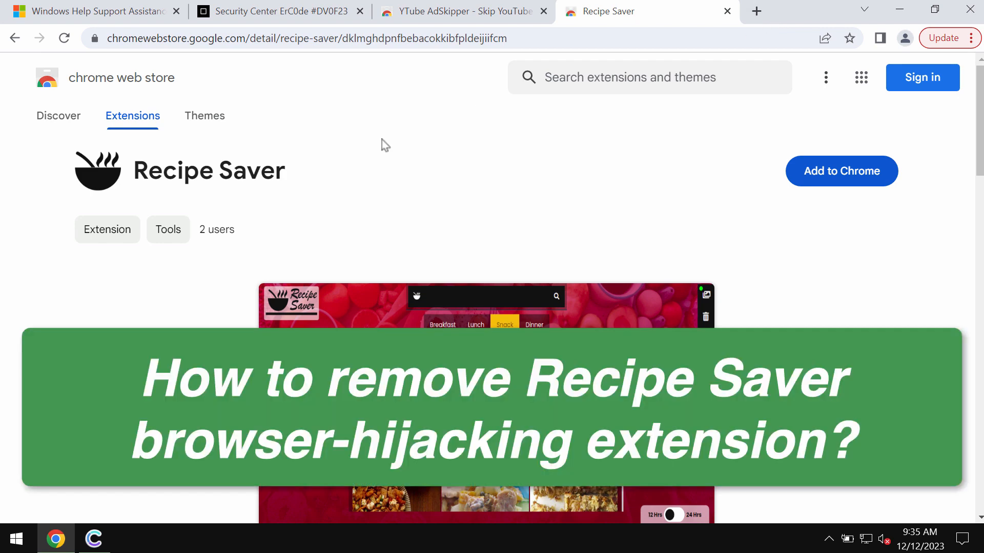
{"action": "mouse_move", "coordinate": [392, 209]}
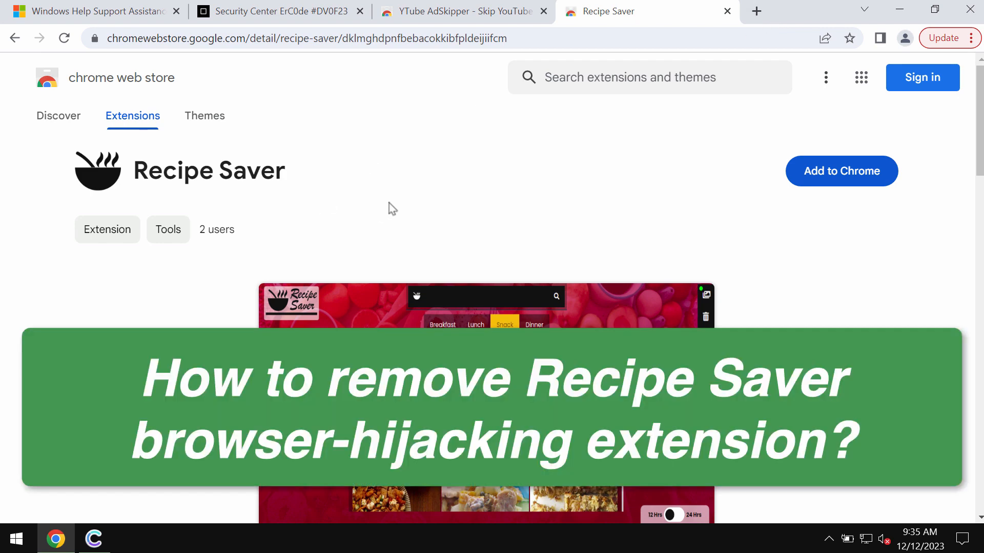
{"action": "mouse_move", "coordinate": [324, 182]}
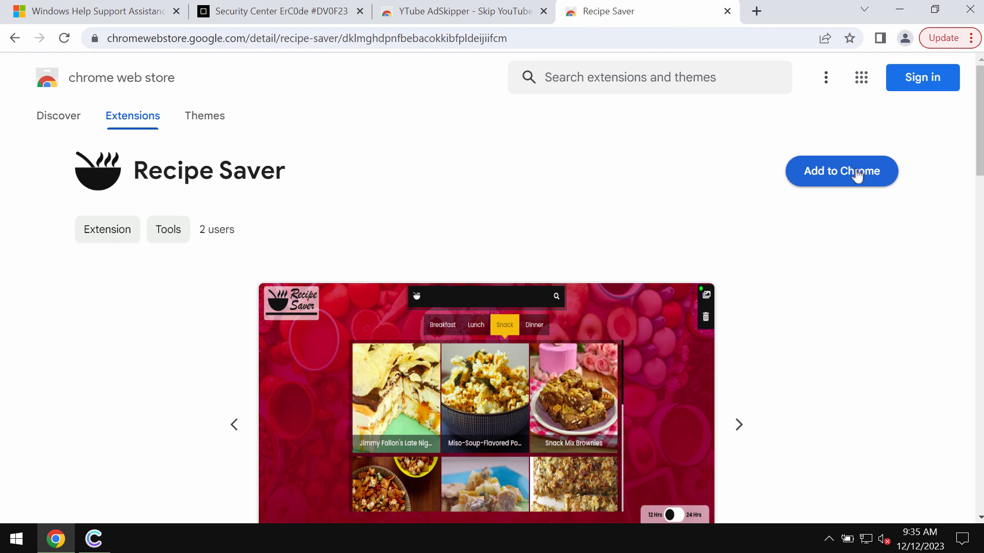
Scroll through the Recipe Saver listing's overview and return to the top to add it
{"action": "scroll", "scroll_direction": "down", "scroll_amount": 3}
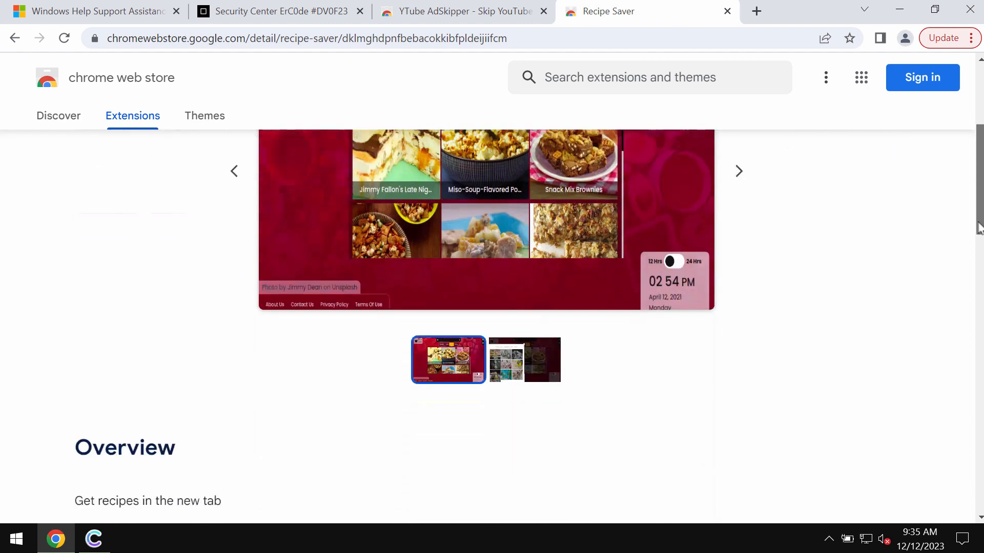
{"action": "scroll", "scroll_direction": "down", "scroll_amount": 3}
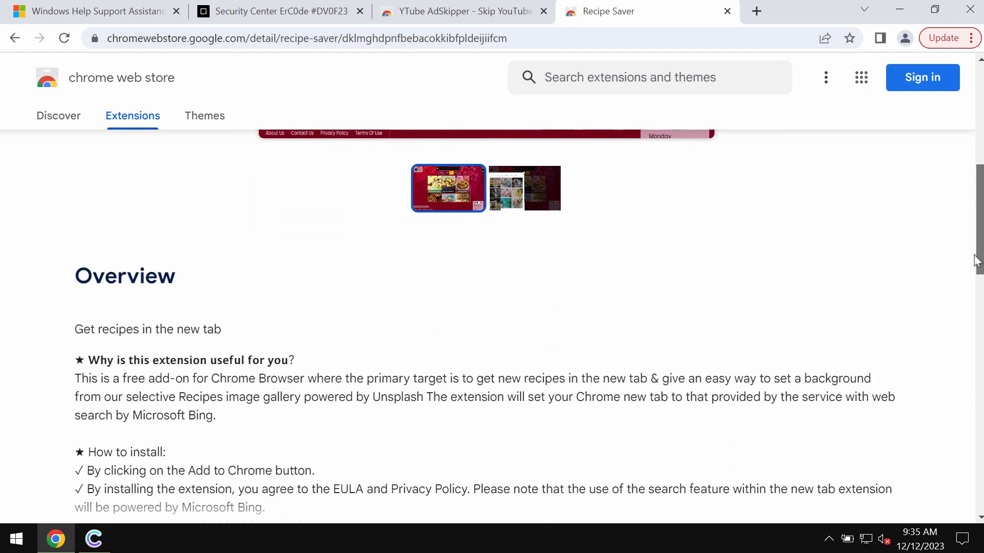
{"action": "scroll", "scroll_direction": "up", "scroll_amount": 3}
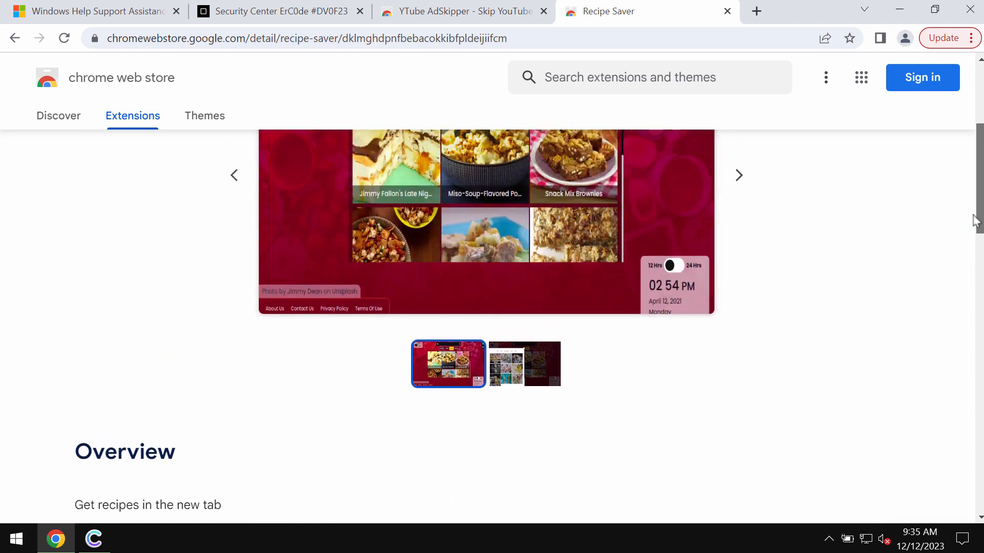
{"action": "scroll", "scroll_direction": "down", "scroll_amount": 3}
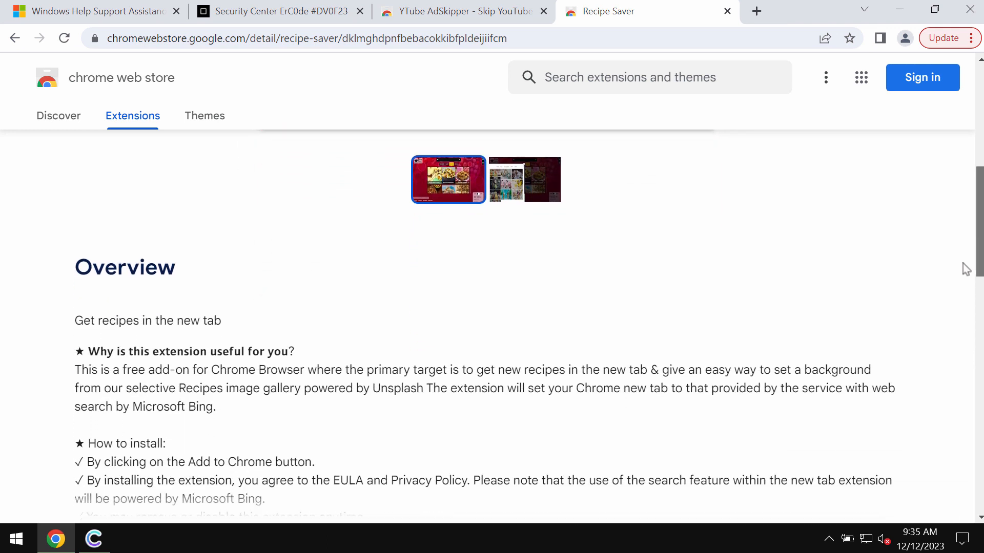
{"action": "scroll", "scroll_direction": "down", "scroll_amount": 3}
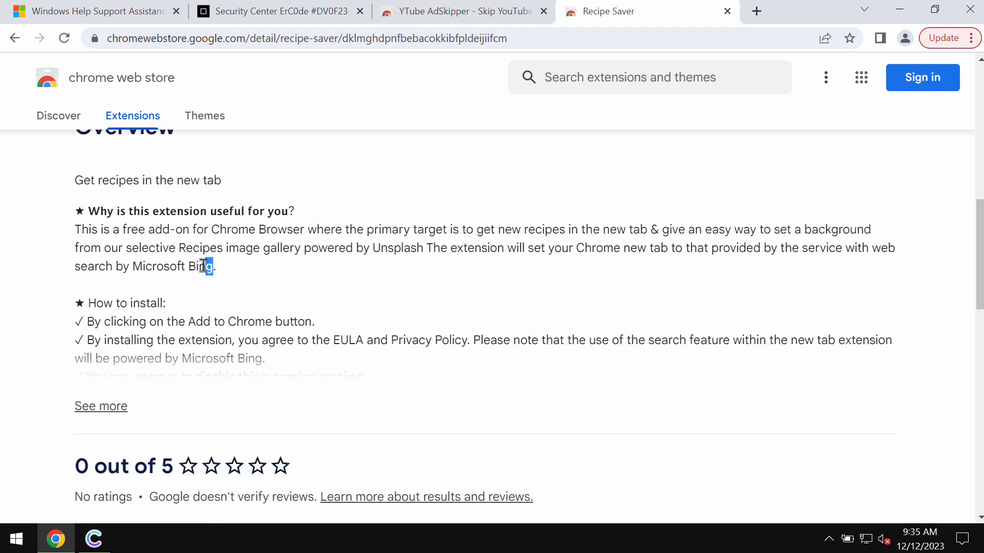
{"action": "scroll", "scroll_direction": "up", "scroll_amount": 3}
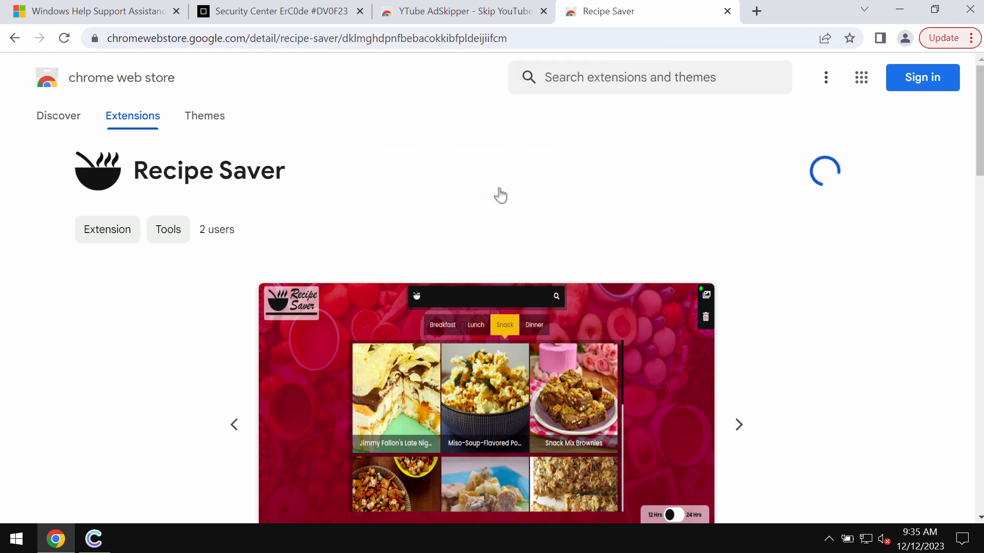
{"action": "mouse_move", "coordinate": [463, 167]}
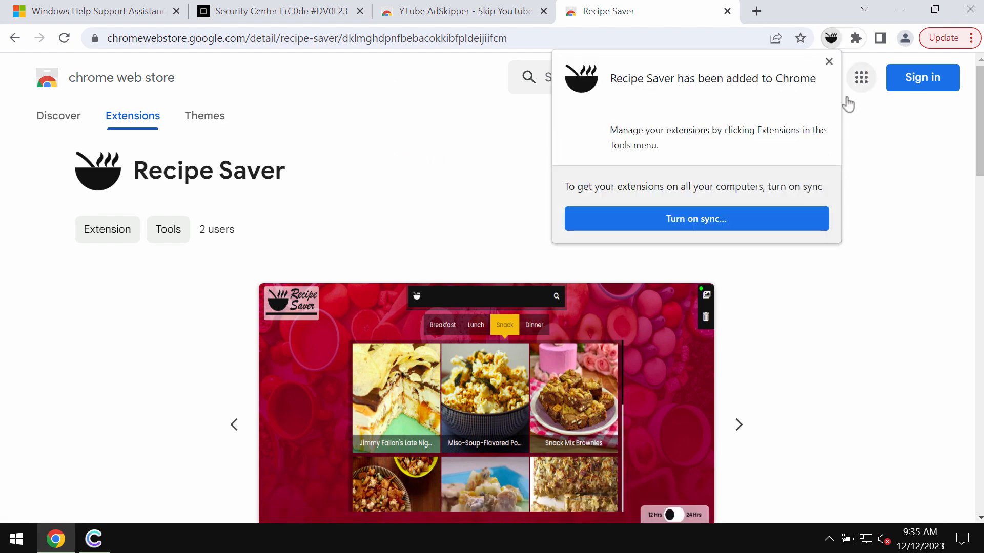
Dismiss the 'Recipe Saver has been added to Chrome' notice
{"action": "left_click", "coordinate": [828, 61]}
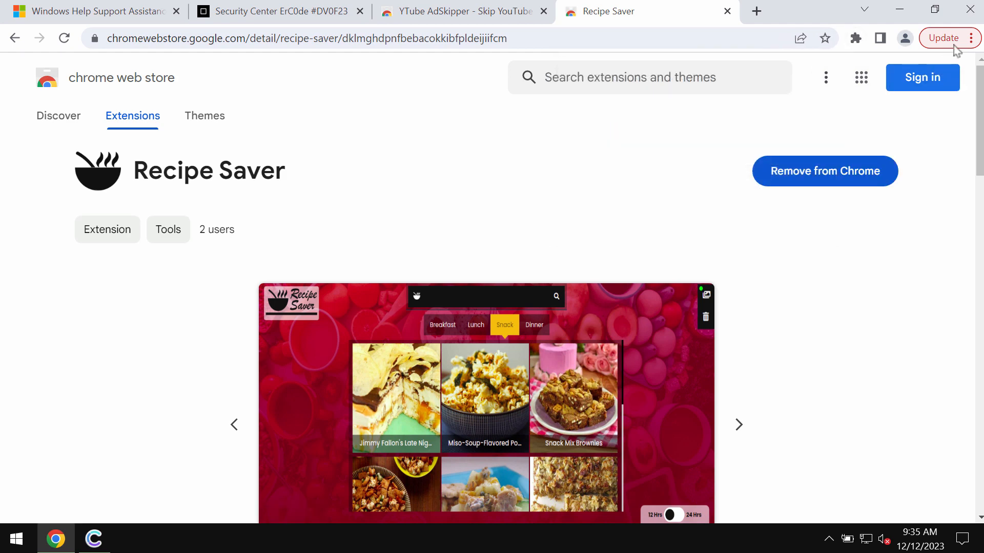
From the Extensions page, remove the Apps and Recipe Saver extensions, confirming each
{"action": "left_click", "coordinate": [968, 38]}
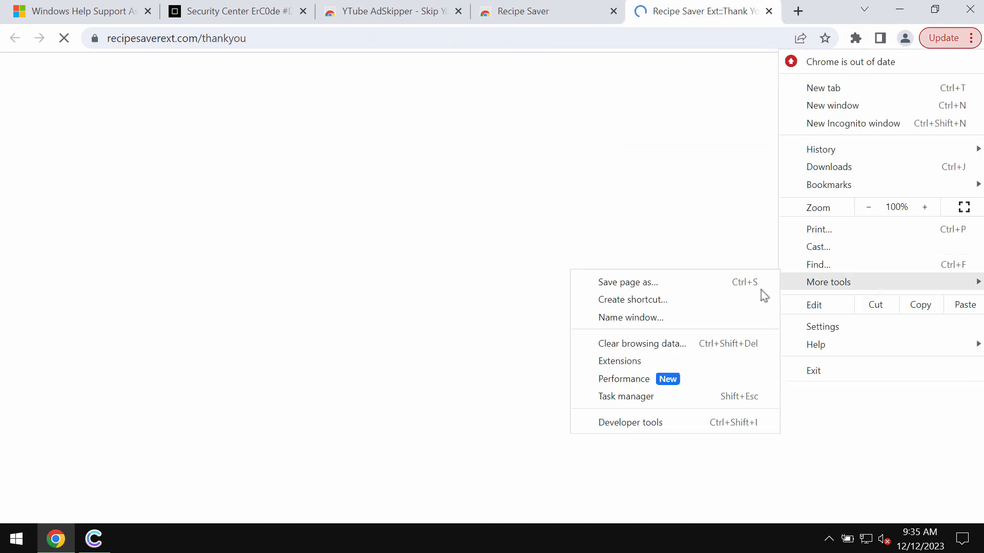
{"action": "left_click", "coordinate": [619, 360]}
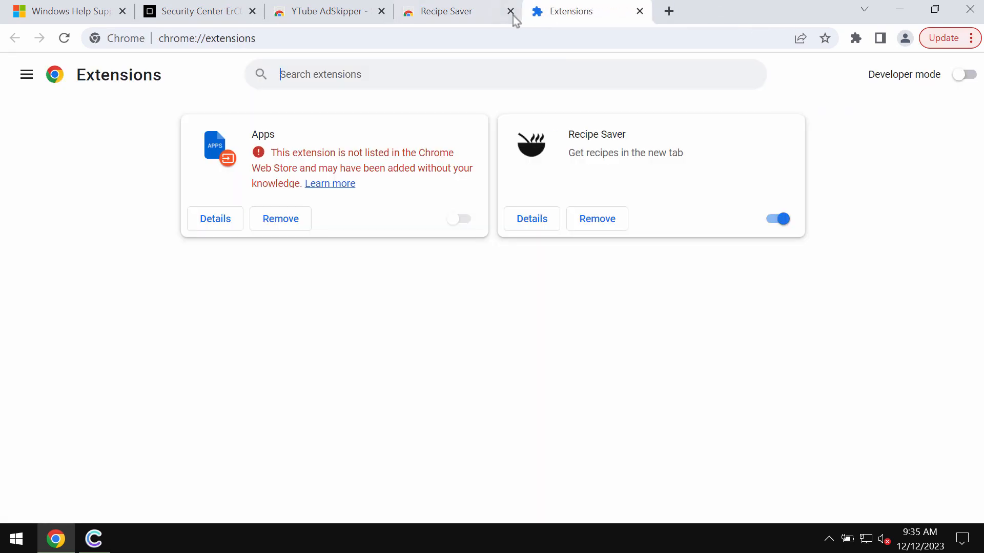
{"action": "left_click", "coordinate": [280, 218]}
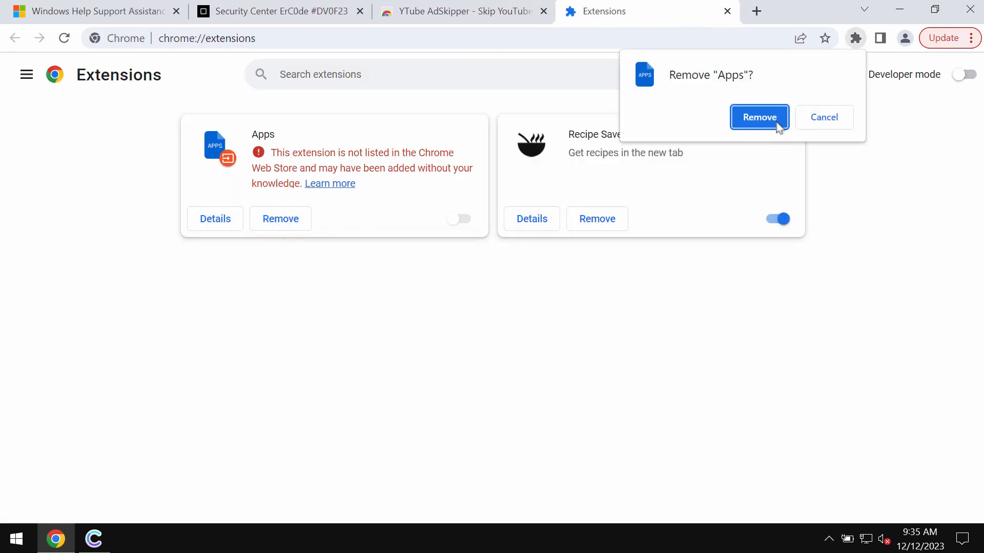
{"action": "left_click", "coordinate": [757, 118]}
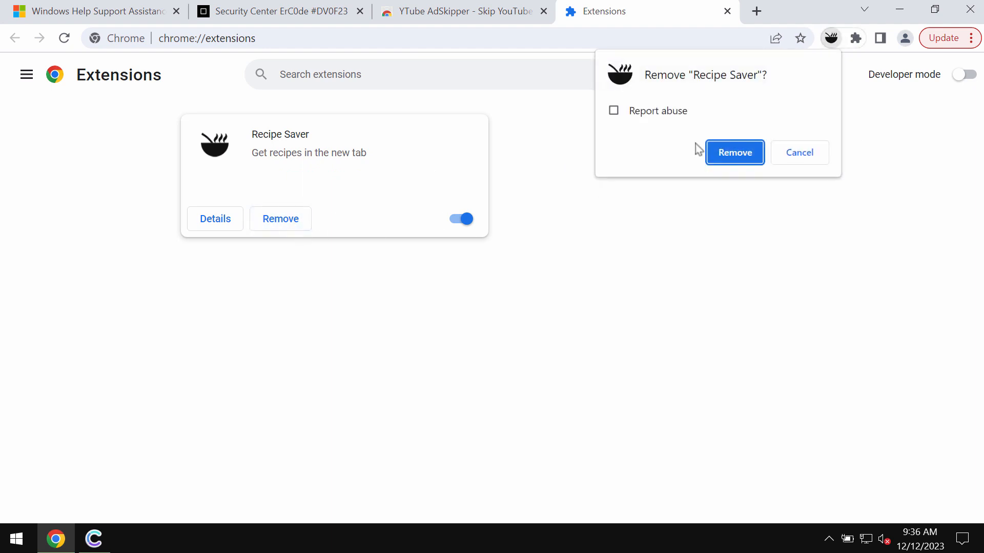
{"action": "left_click", "coordinate": [733, 152]}
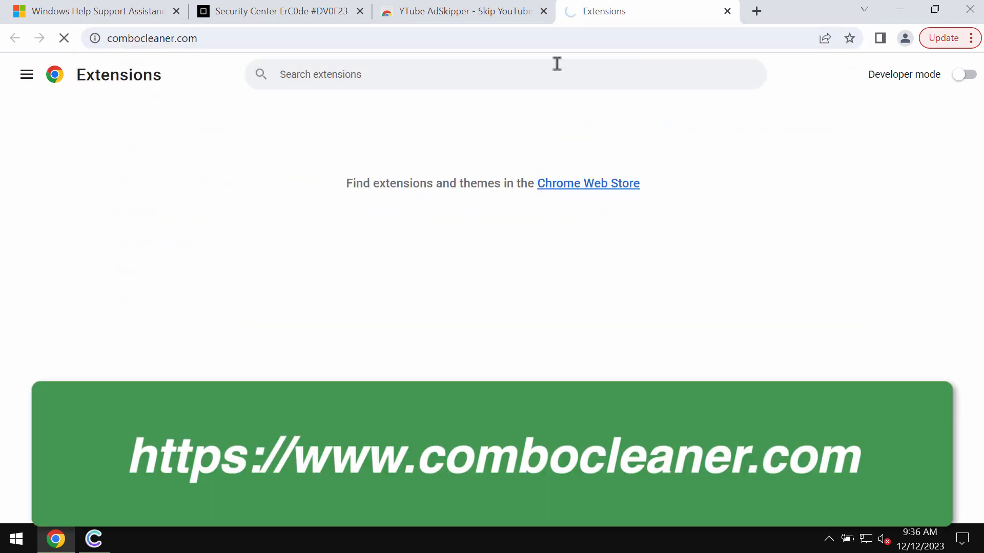
Go to combocleaner.com in the current tab
{"action": "left_click", "coordinate": [588, 184]}
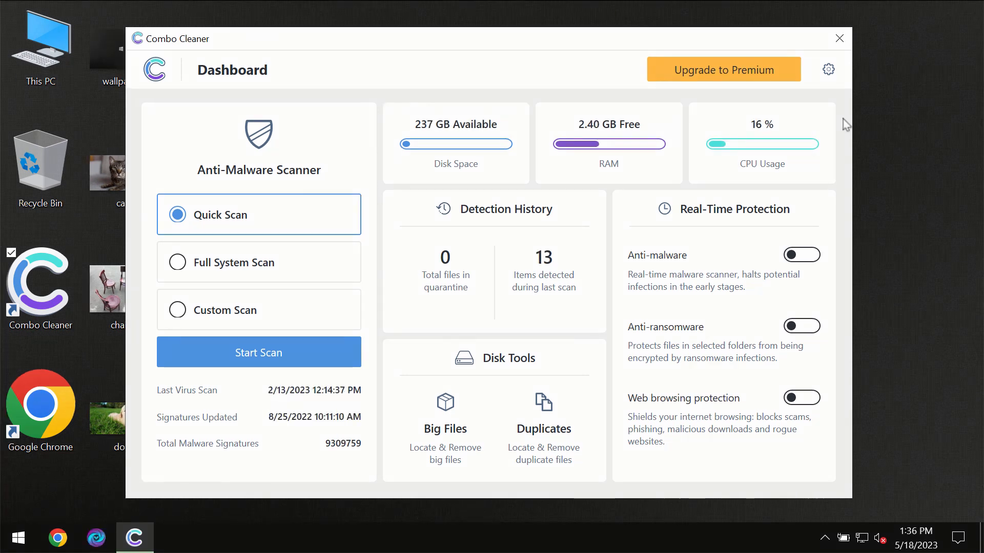
{"action": "mouse_move", "coordinate": [840, 115]}
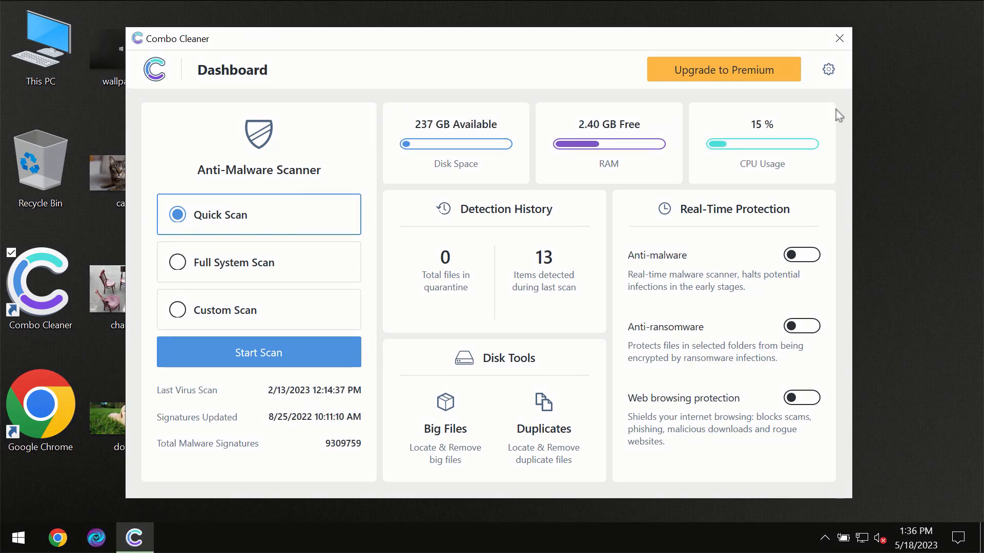
{"action": "mouse_move", "coordinate": [607, 49]}
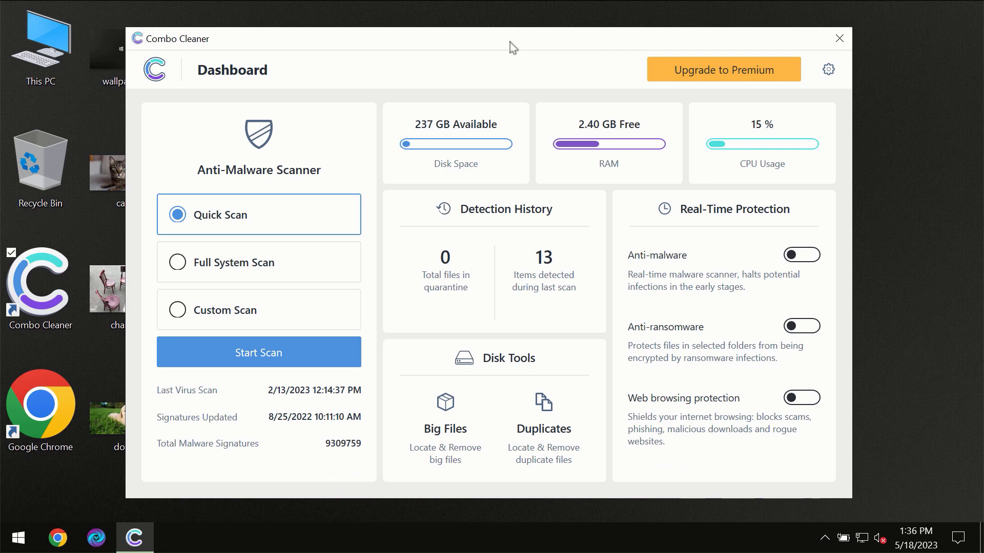
{"action": "mouse_move", "coordinate": [178, 215]}
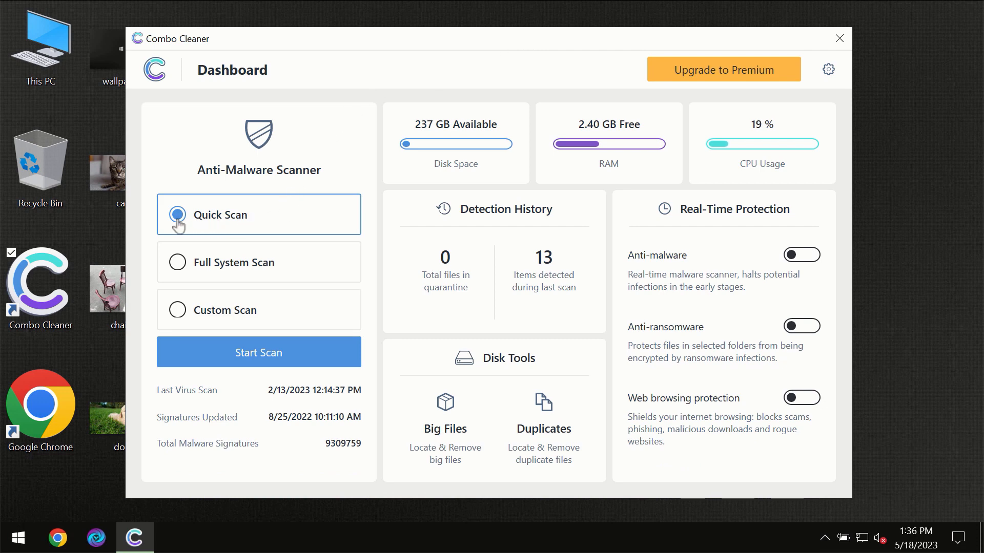
{"action": "mouse_move", "coordinate": [255, 367]}
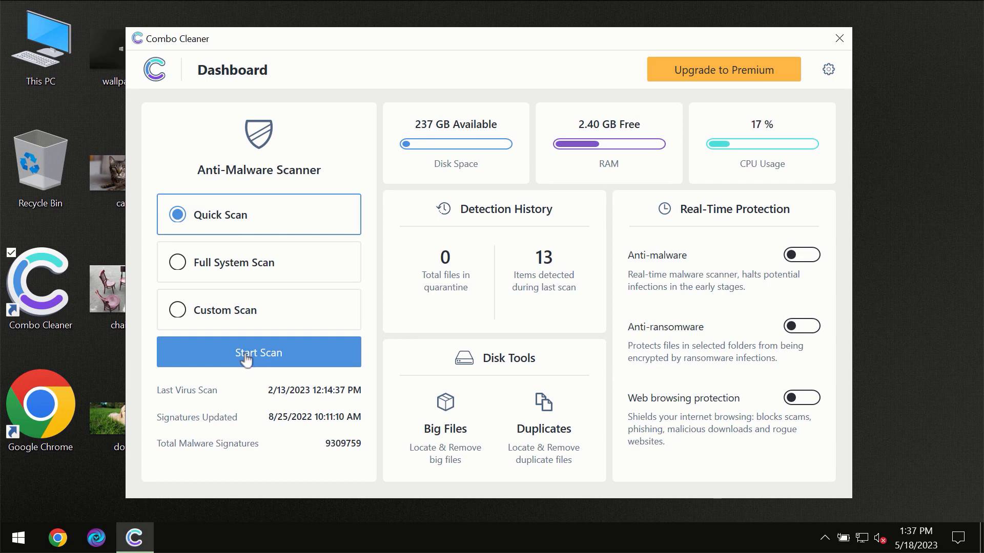
Start Combo Cleaner's Quick Scan with Start Scan
{"action": "left_click", "coordinate": [258, 352]}
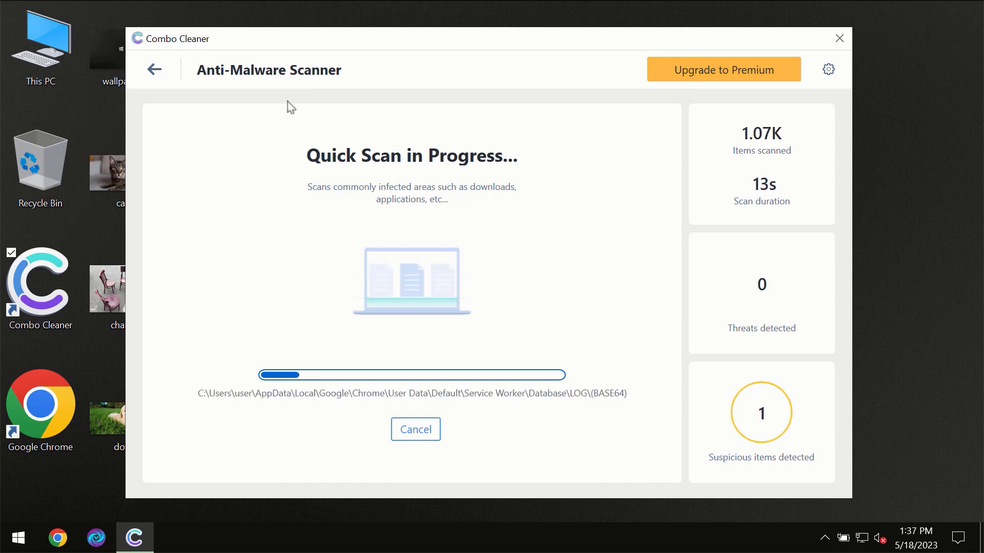
{"action": "mouse_move", "coordinate": [424, 134]}
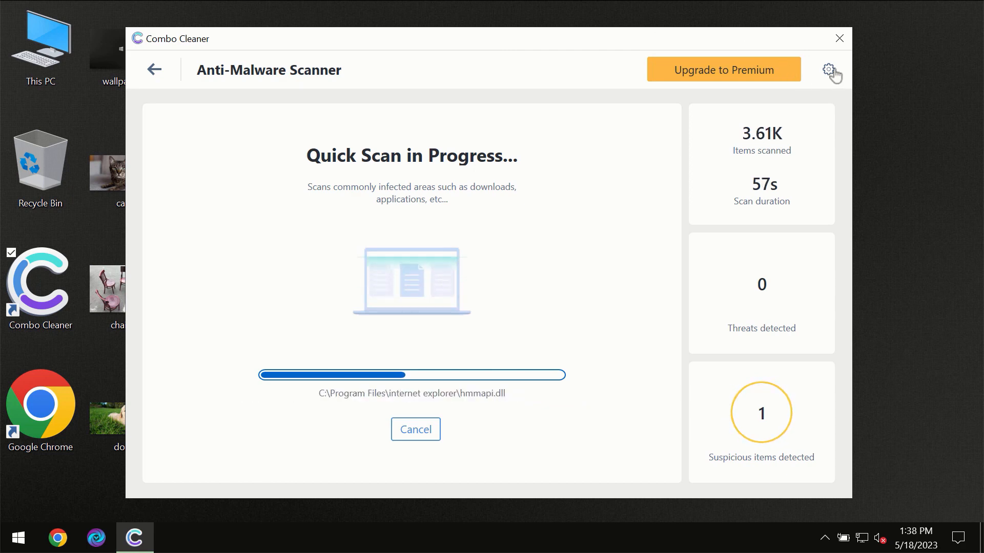
Open Combo Cleaner settings and view the Anti-Ransomware tab
{"action": "left_click", "coordinate": [828, 69]}
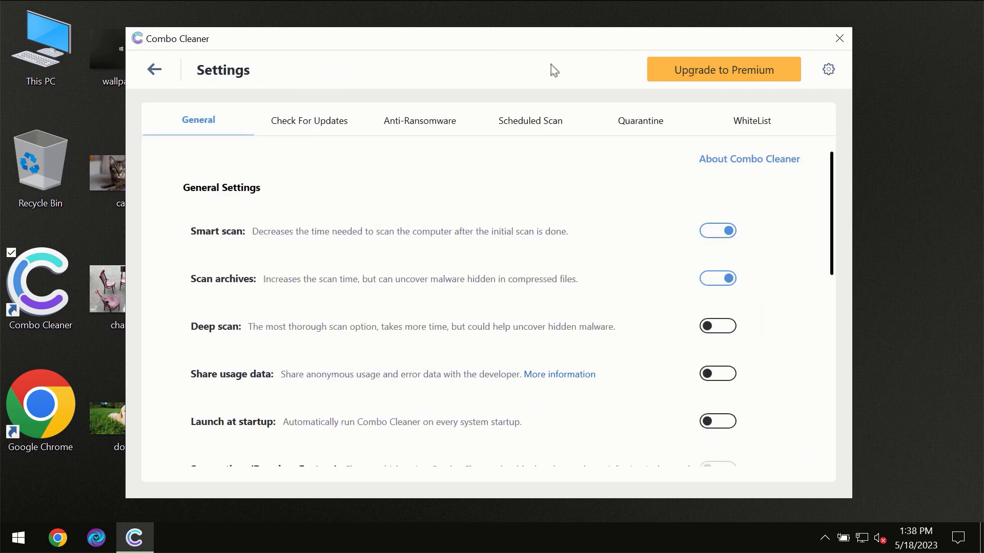
{"action": "mouse_move", "coordinate": [392, 139]}
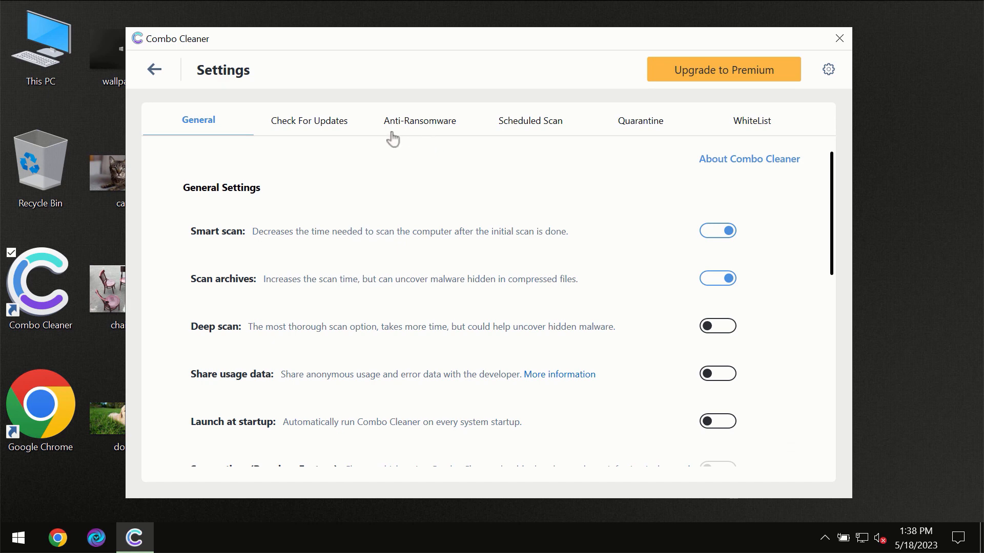
{"action": "mouse_move", "coordinate": [414, 130]}
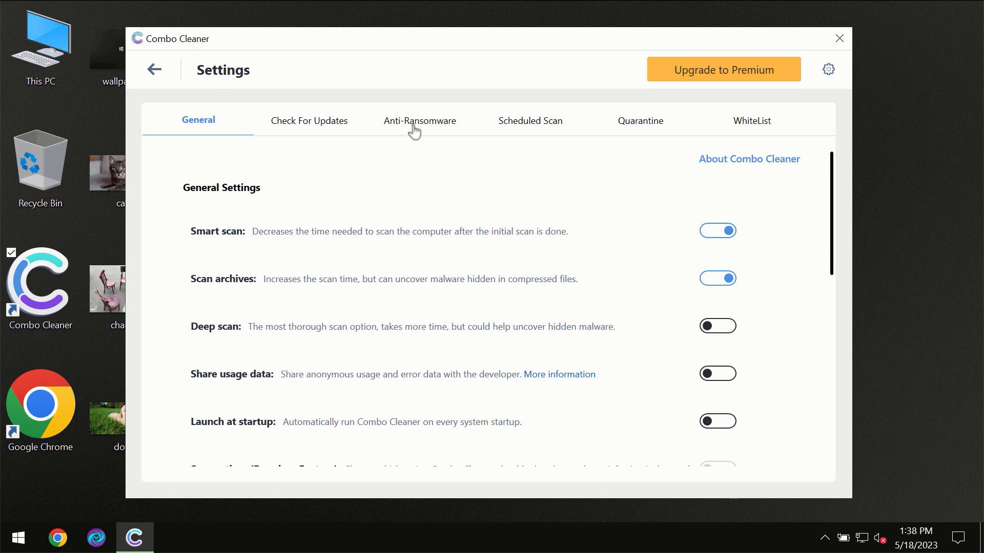
{"action": "left_click", "coordinate": [419, 120]}
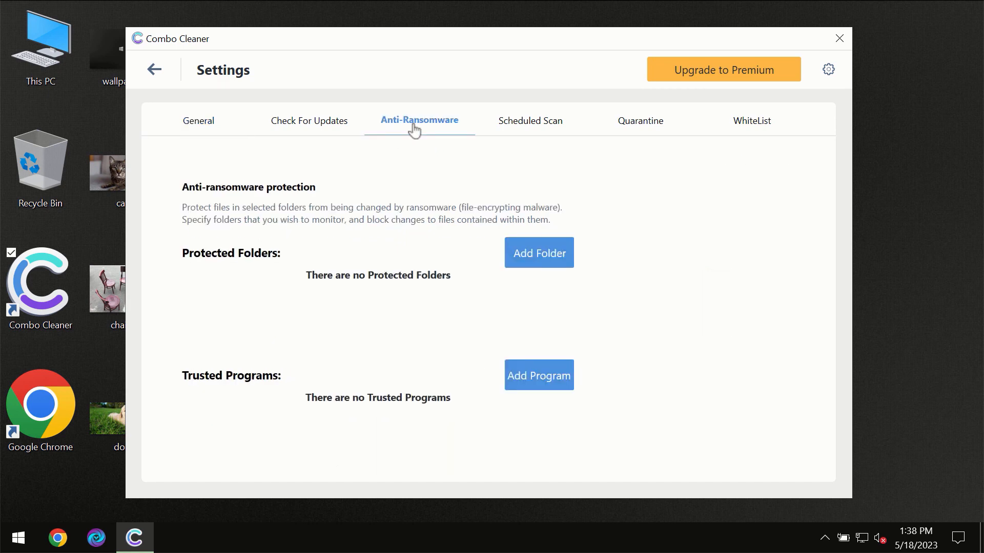
{"action": "mouse_move", "coordinate": [154, 76]}
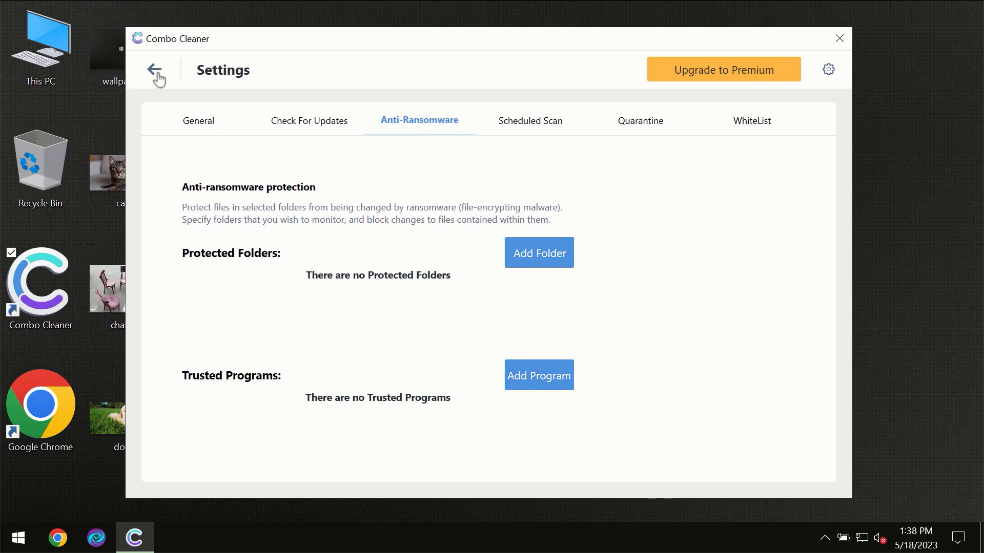
Return to the running scan, await the one spam ads result, then view Upgrade to Premium
{"action": "left_click", "coordinate": [157, 78]}
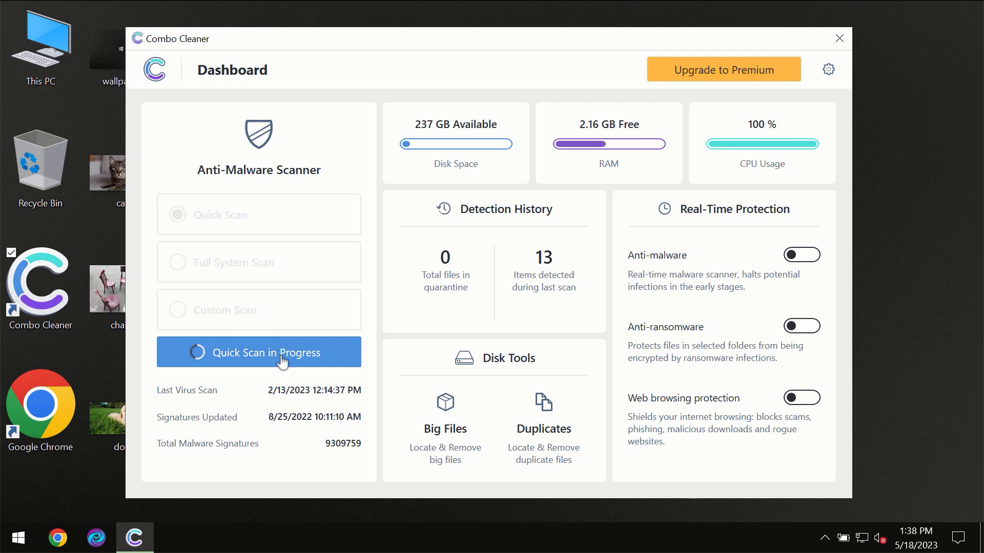
{"action": "left_click", "coordinate": [258, 352]}
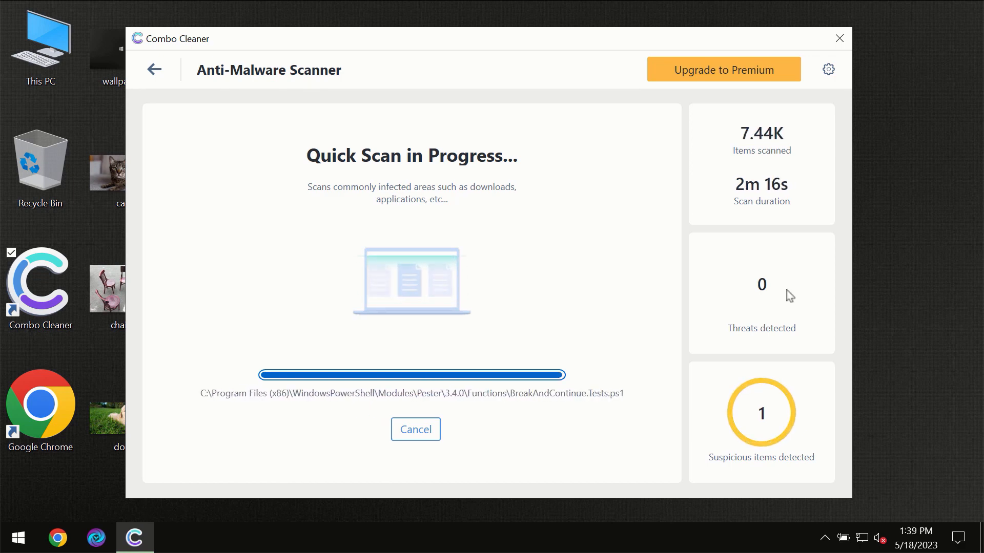
{"action": "mouse_move", "coordinate": [723, 278]}
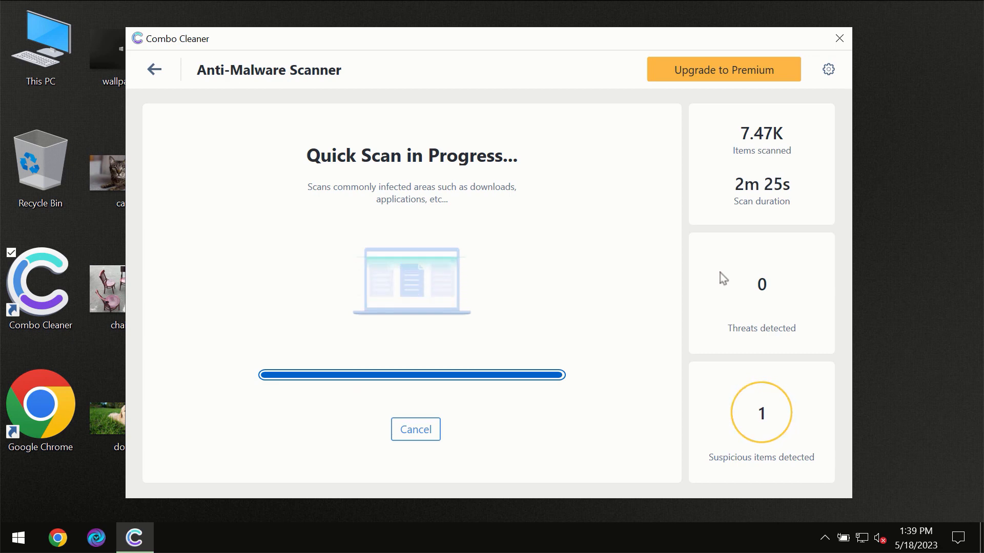
{"action": "mouse_move", "coordinate": [732, 83]}
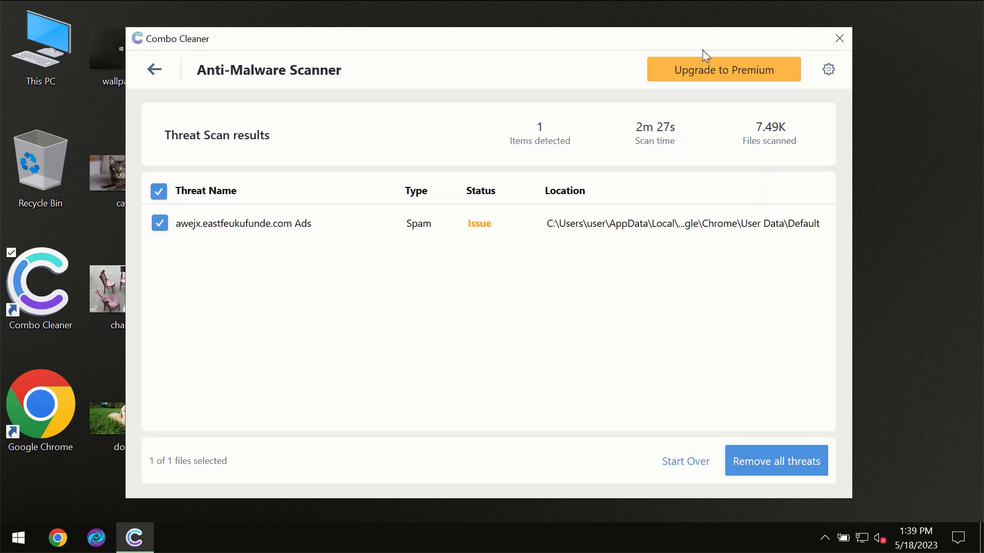
{"action": "left_click", "coordinate": [723, 69]}
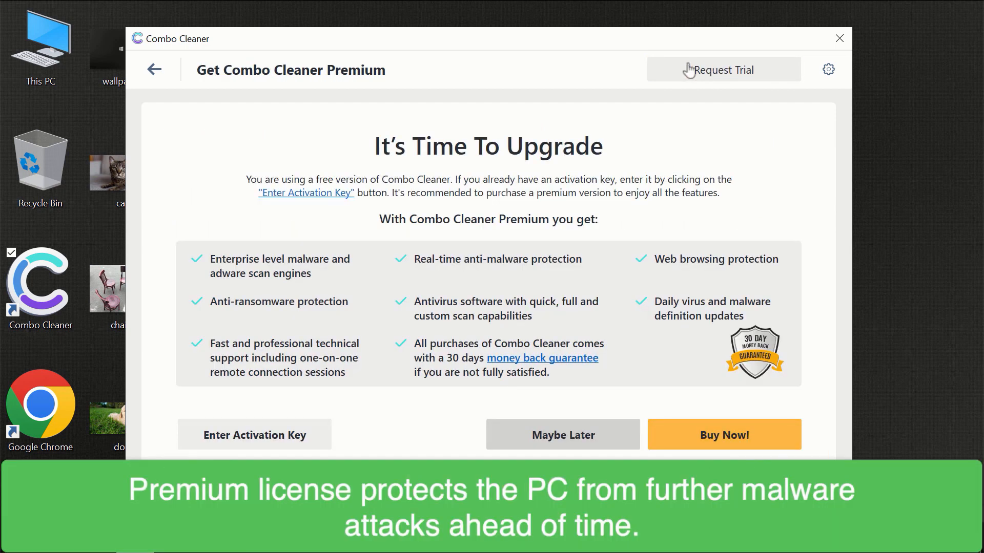